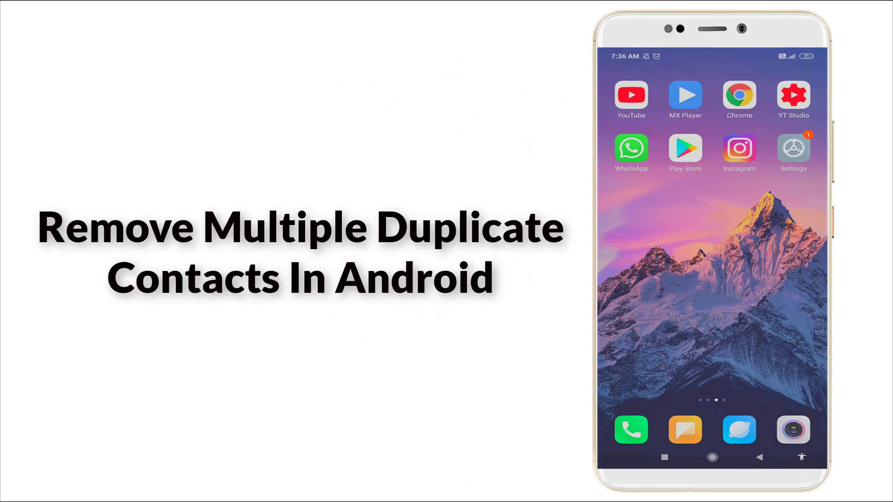
Step: Swipe to the home screen page showing PUBG MOBILE, Asphalt 9 and TikTok
{"action": "scroll", "scroll_direction": "left", "scroll_amount": 3}
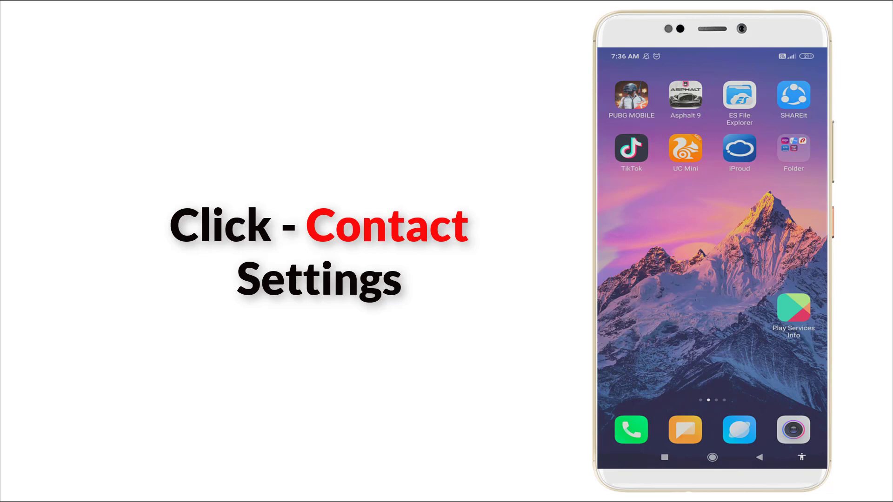
Step: Show the Contacts list with its duplicate entries and open the three-dot overflow menu
{"action": "left_click", "coordinate": [631, 430]}
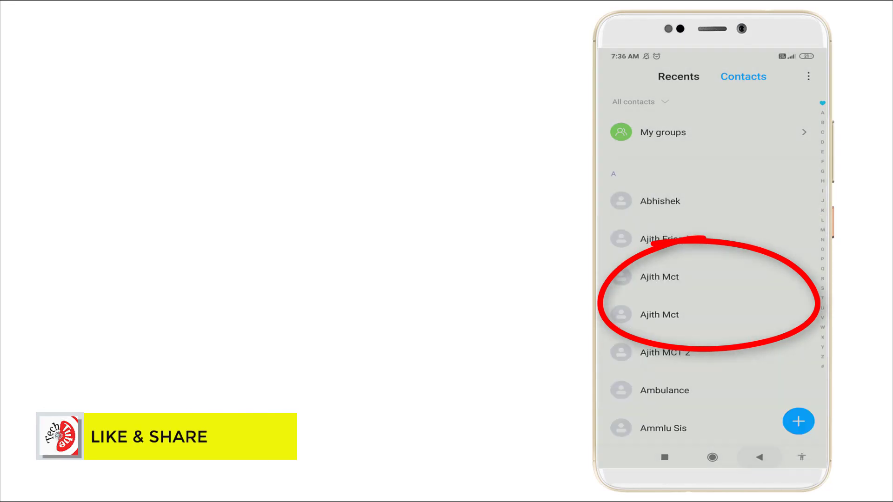
{"action": "scroll", "scroll_direction": "down", "scroll_amount": 3}
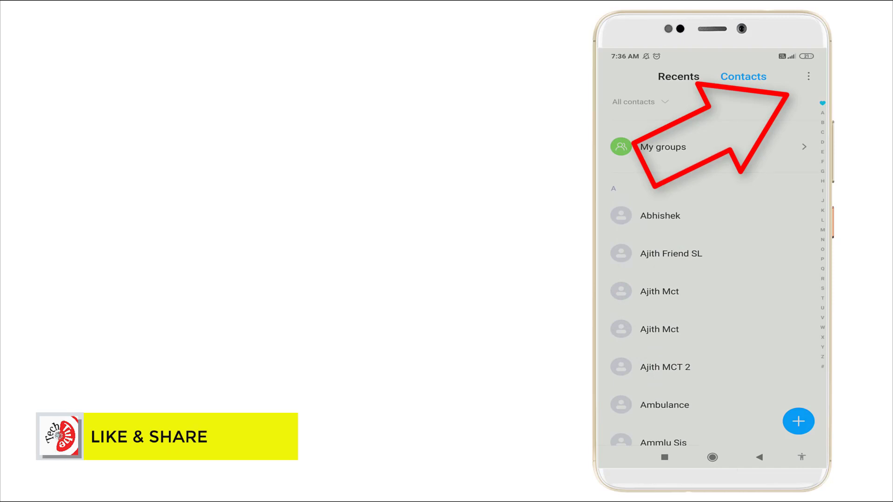
{"action": "left_click", "coordinate": [809, 76]}
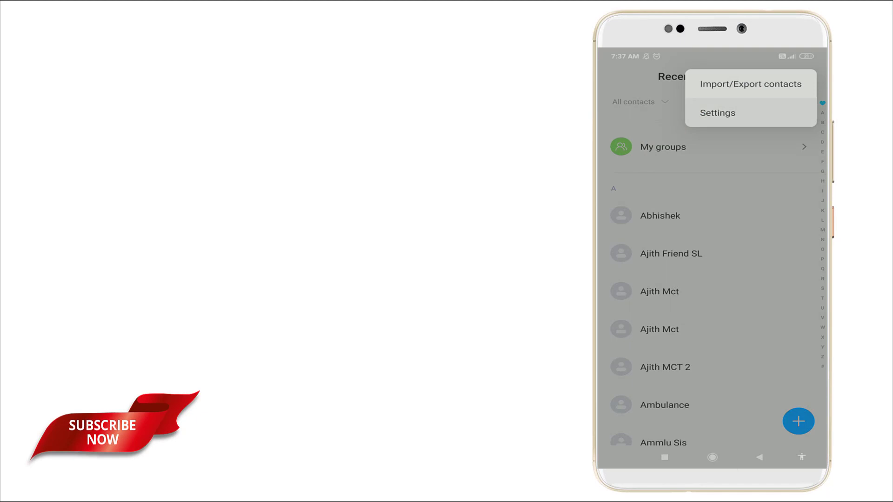
Step: Go to Settings, then Merge duplicate contacts under Organise contacts
{"action": "left_click", "coordinate": [717, 112]}
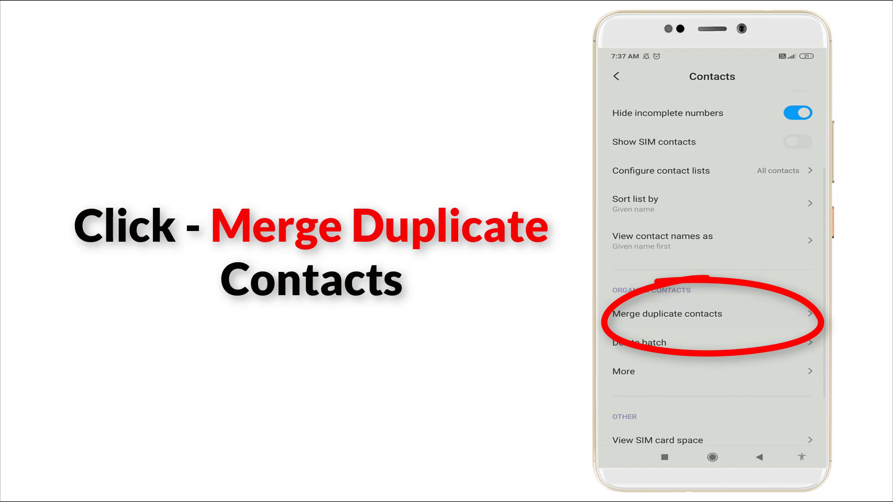
{"action": "left_click", "coordinate": [667, 314]}
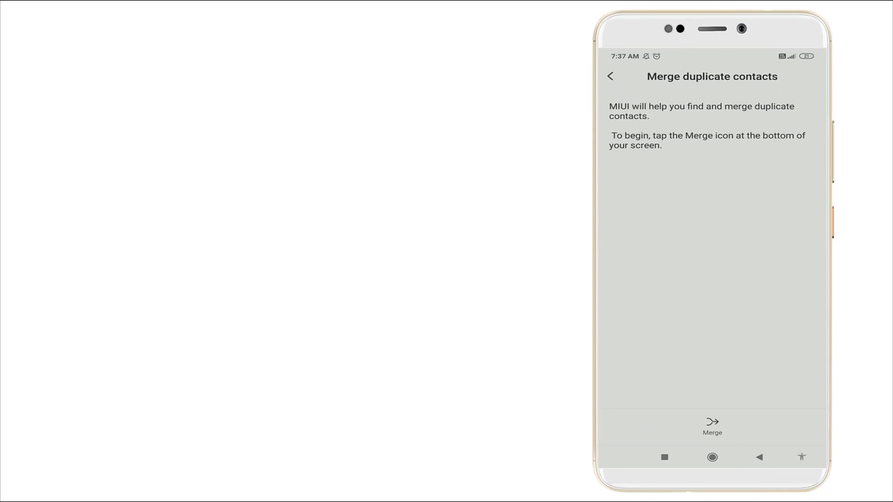
{"action": "left_click", "coordinate": [713, 426]}
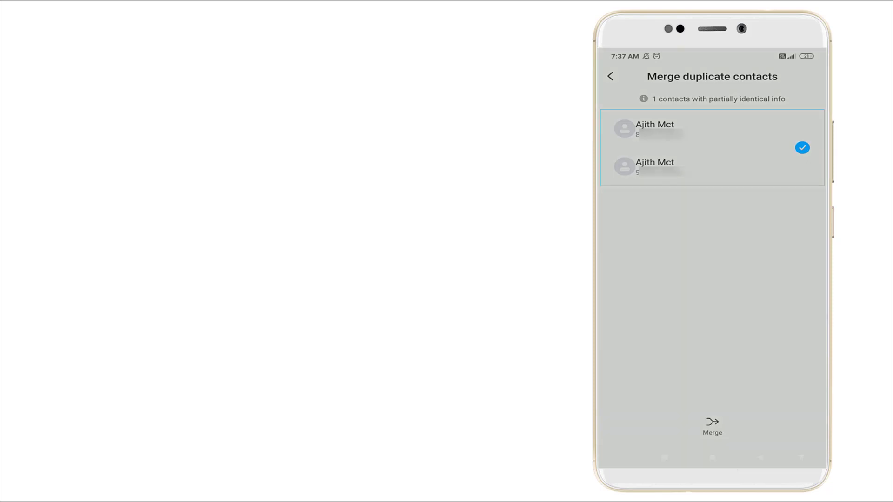
{"action": "left_click", "coordinate": [711, 424]}
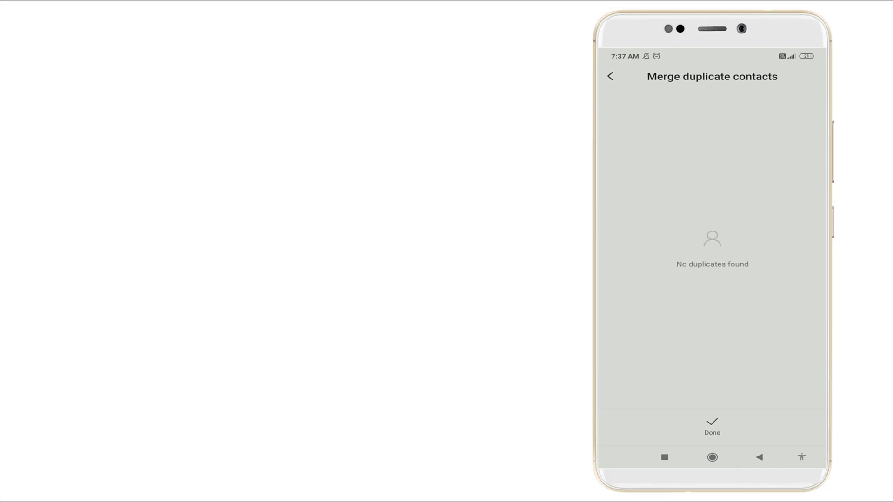
{"action": "left_click", "coordinate": [611, 76]}
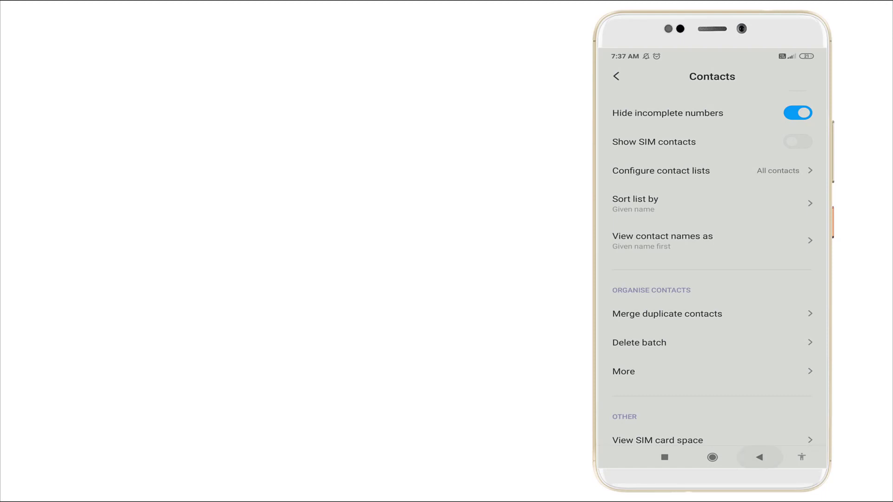
{"action": "left_click", "coordinate": [616, 76]}
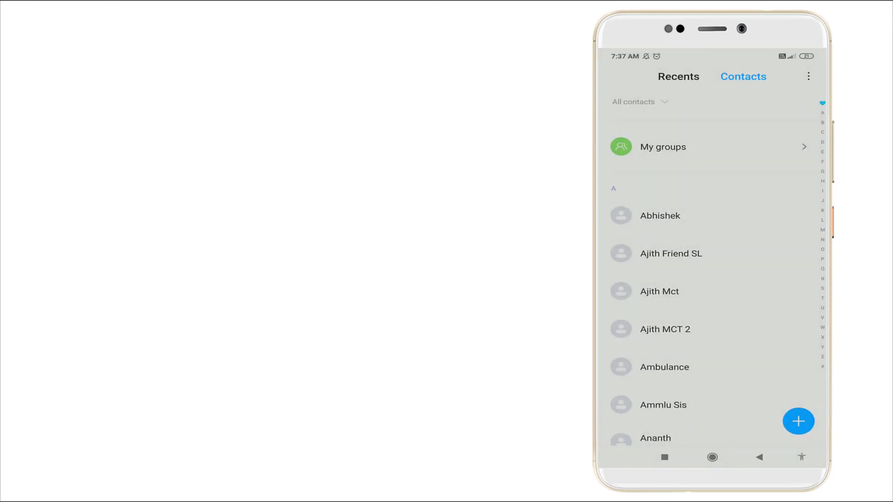
{"action": "left_click", "coordinate": [660, 292]}
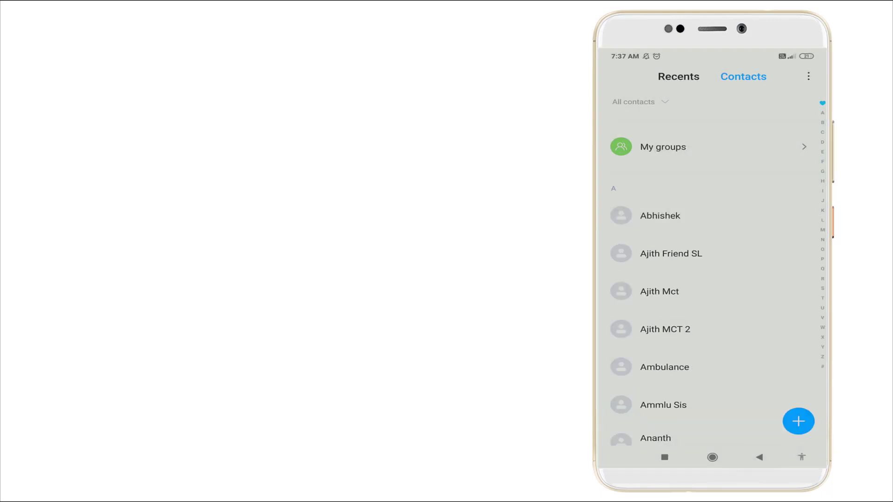
{"action": "left_click", "coordinate": [661, 292]}
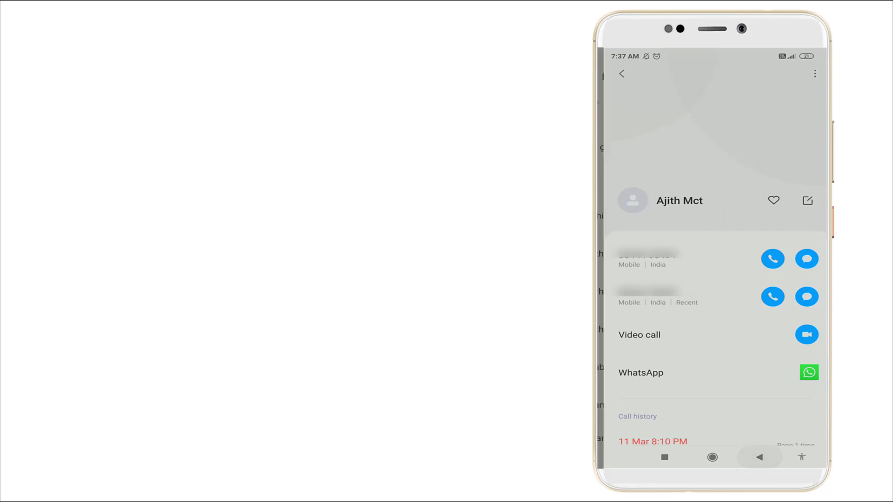
{"action": "left_click", "coordinate": [713, 458]}
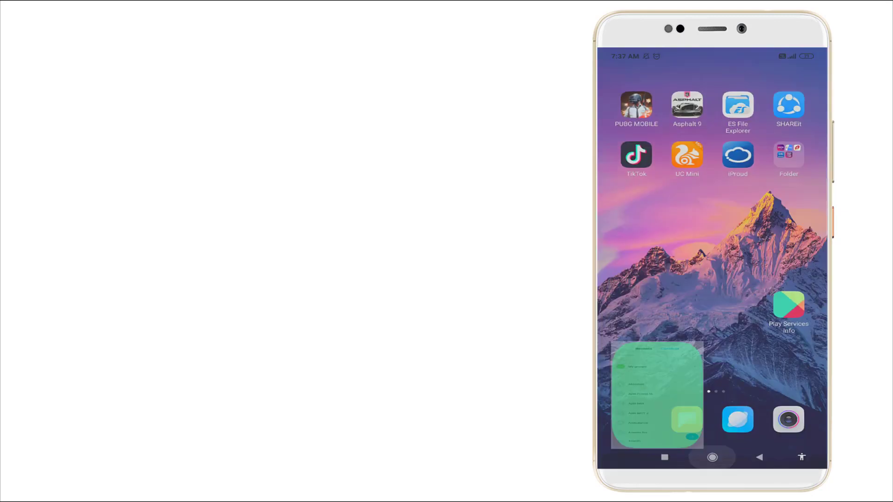